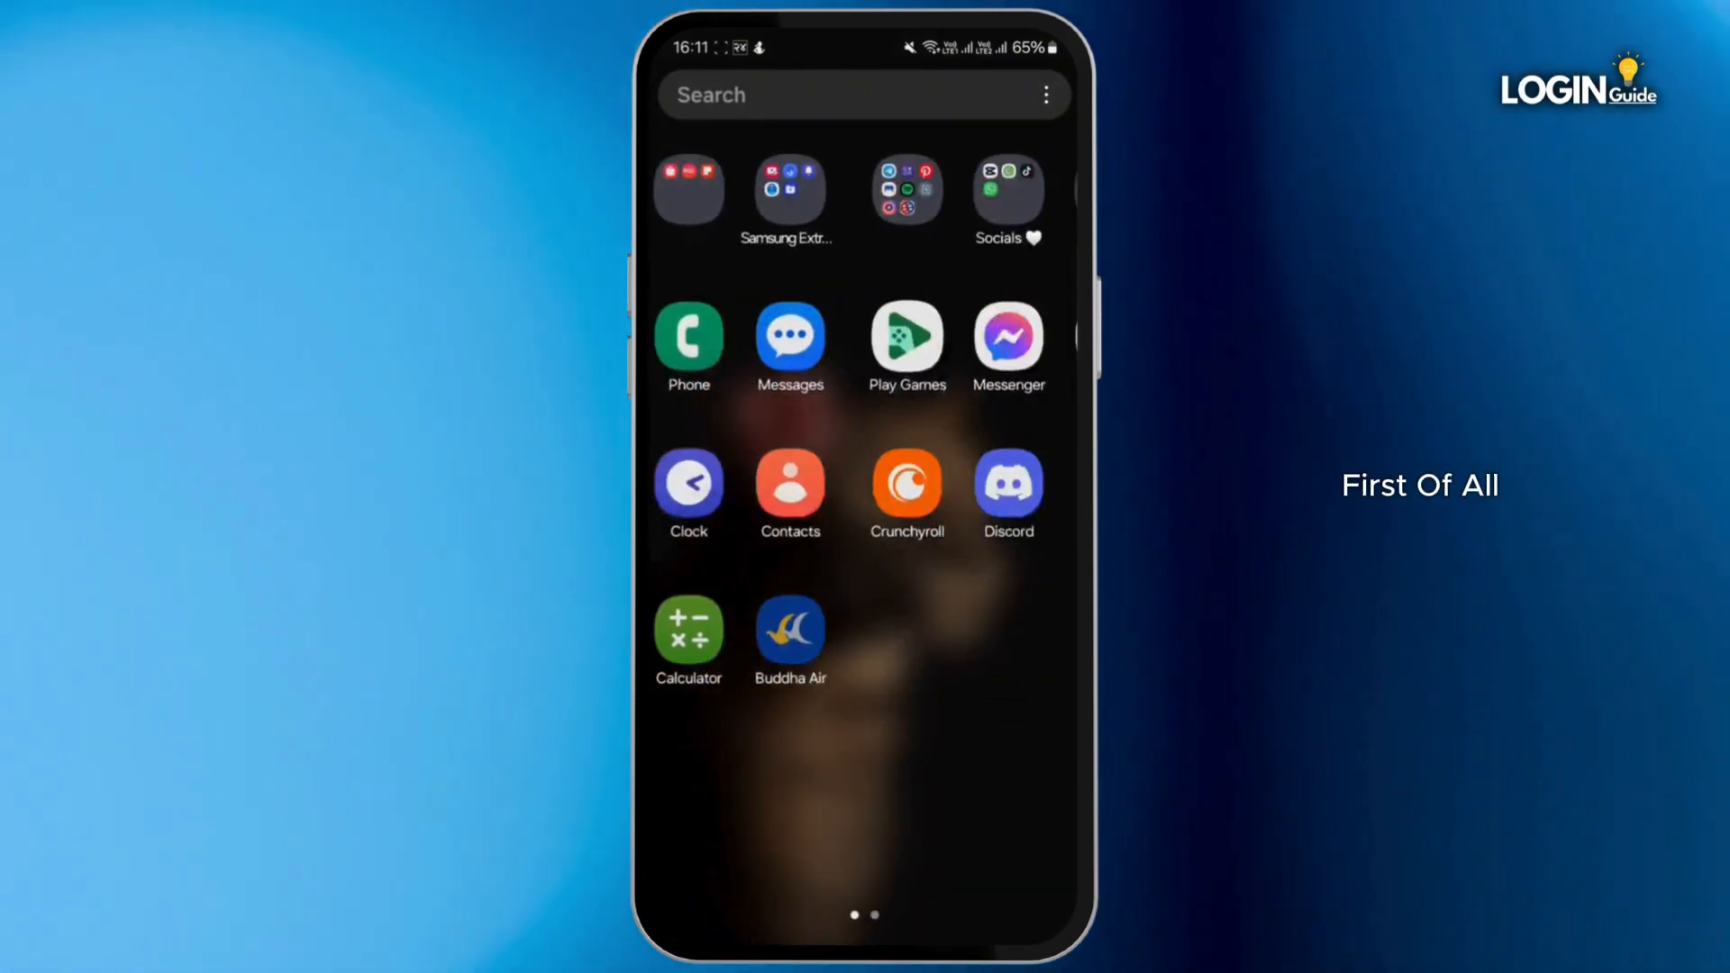
# - Open the Google Play Store from the second home screen page
pyautogui.hscroll(-3)
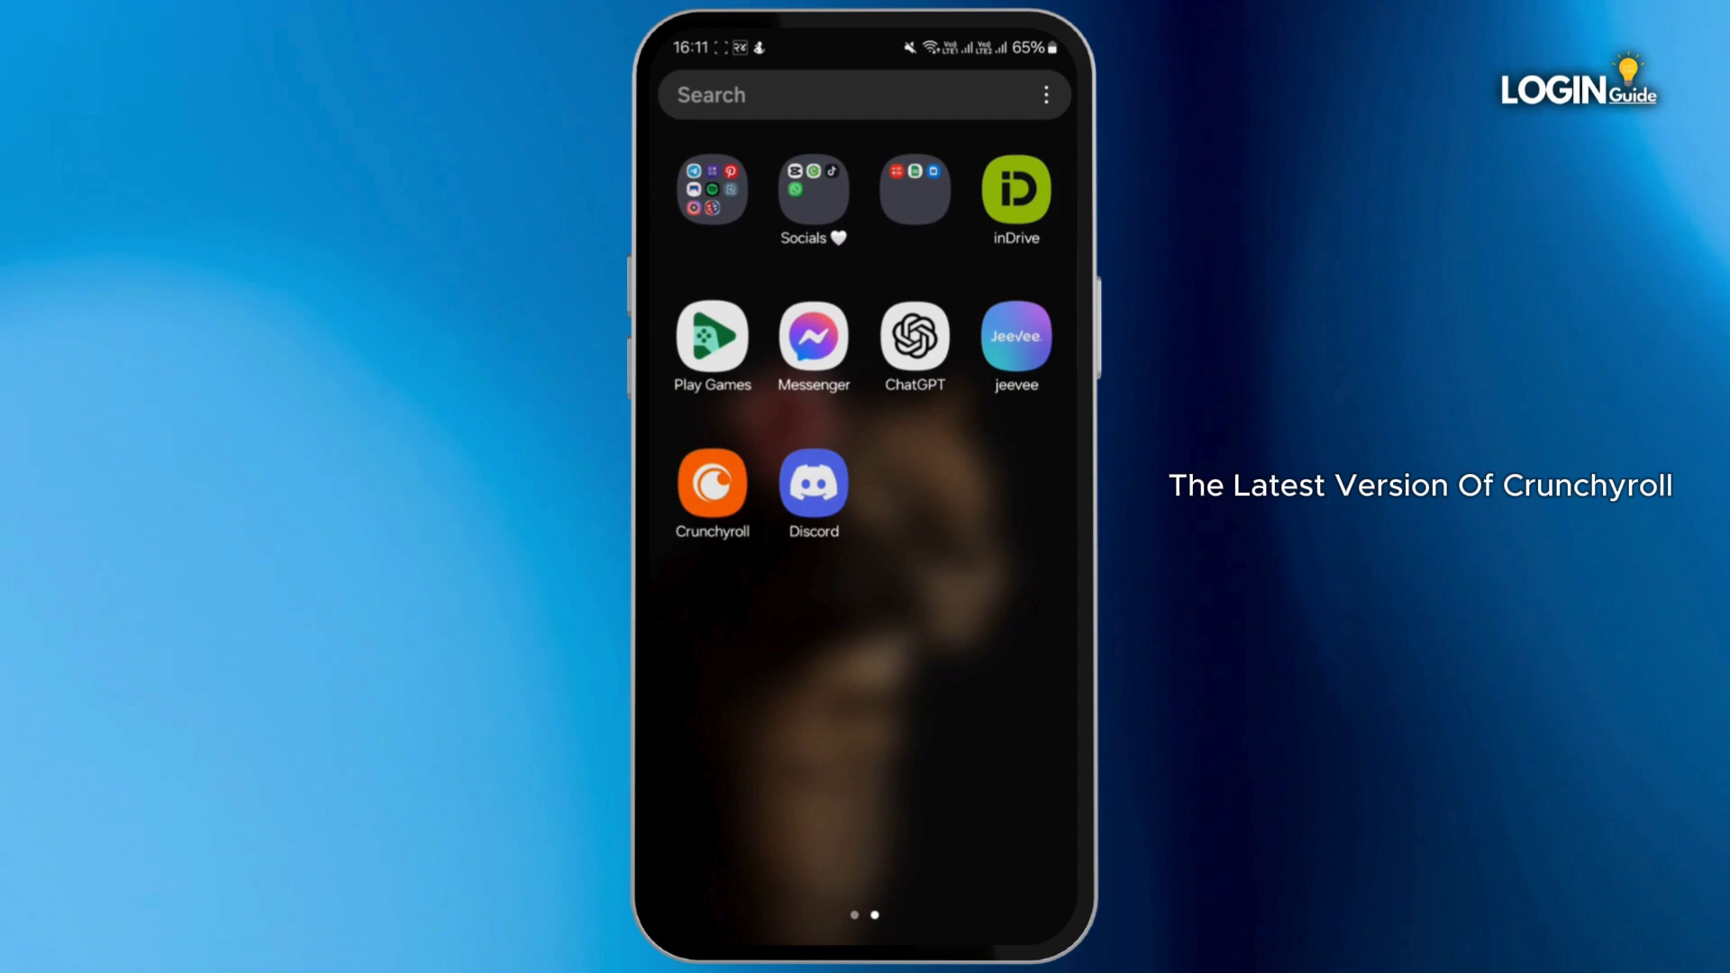
pyautogui.click(712, 486)
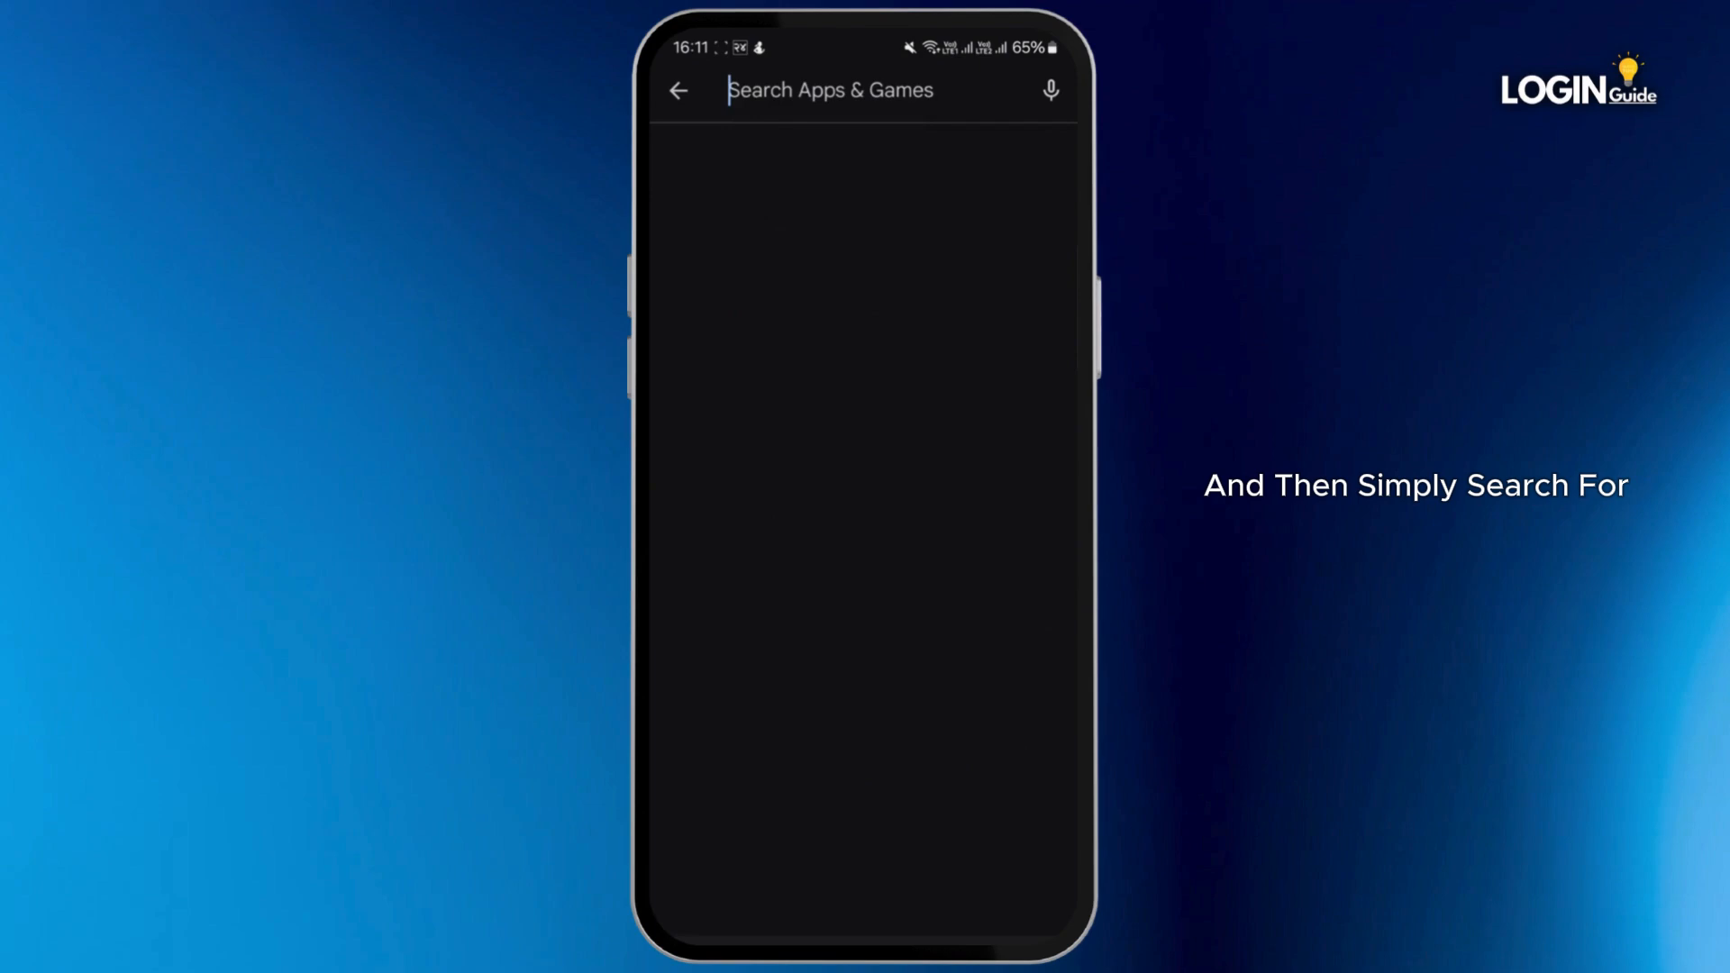
# - Search the Play Store for 'crunchyroll' using the suggestion from typing 'crun'
pyautogui.write('crun')
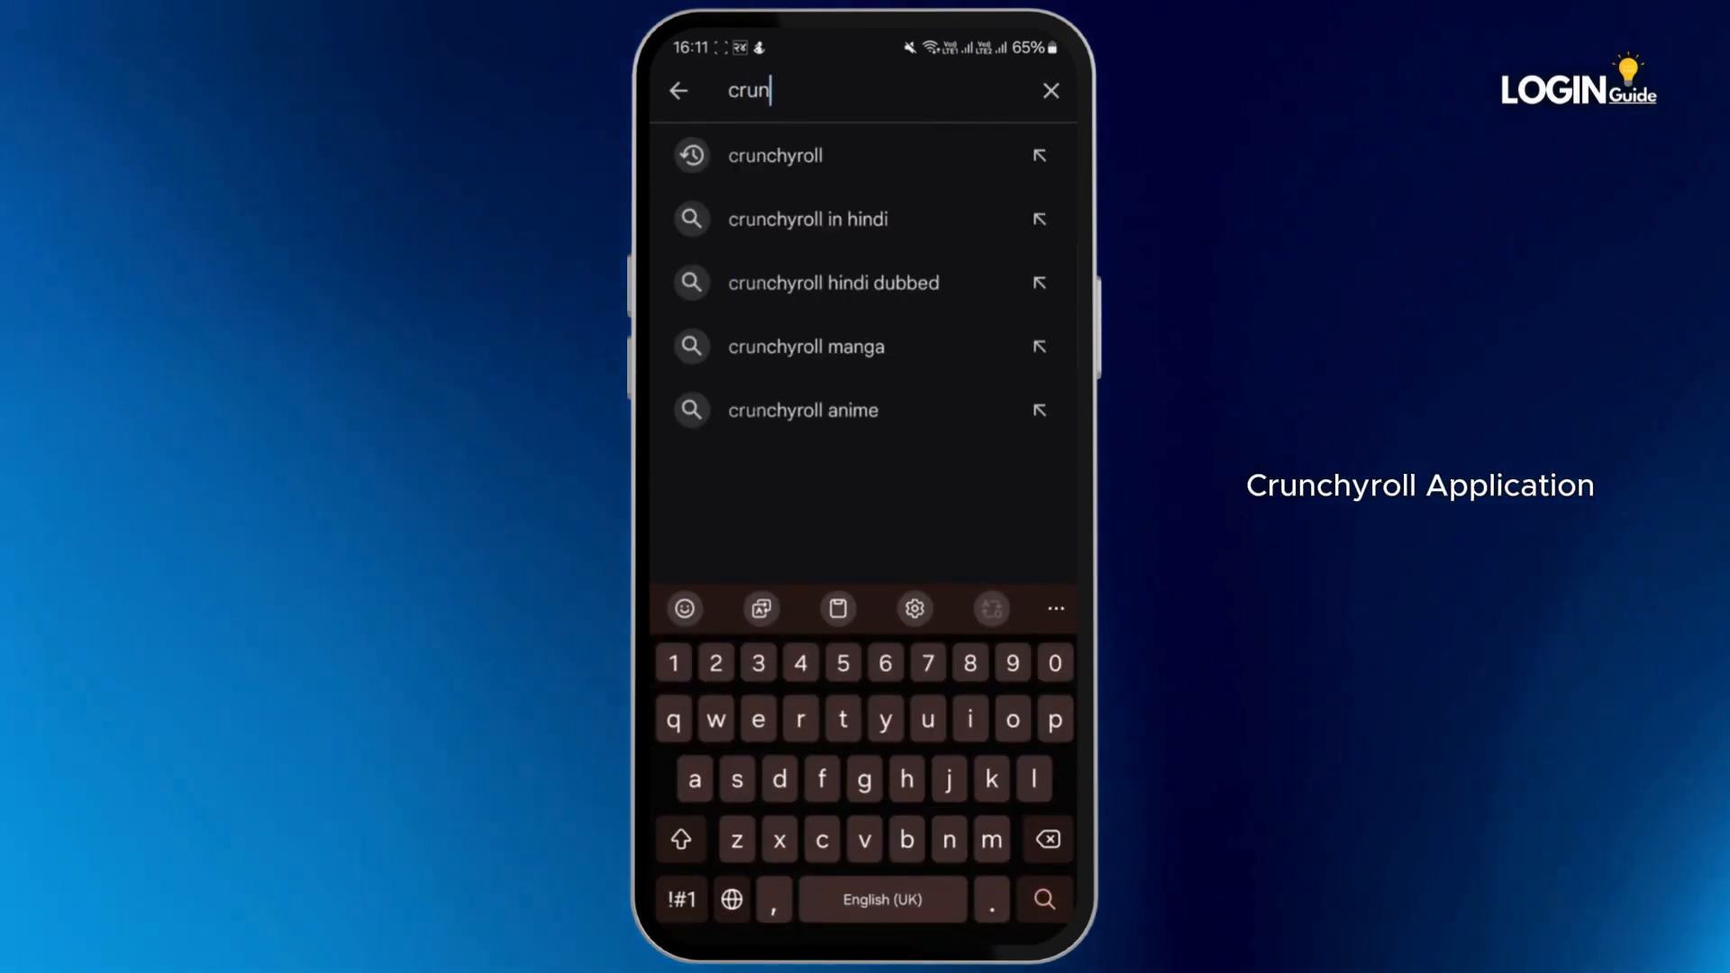
pyautogui.click(775, 155)
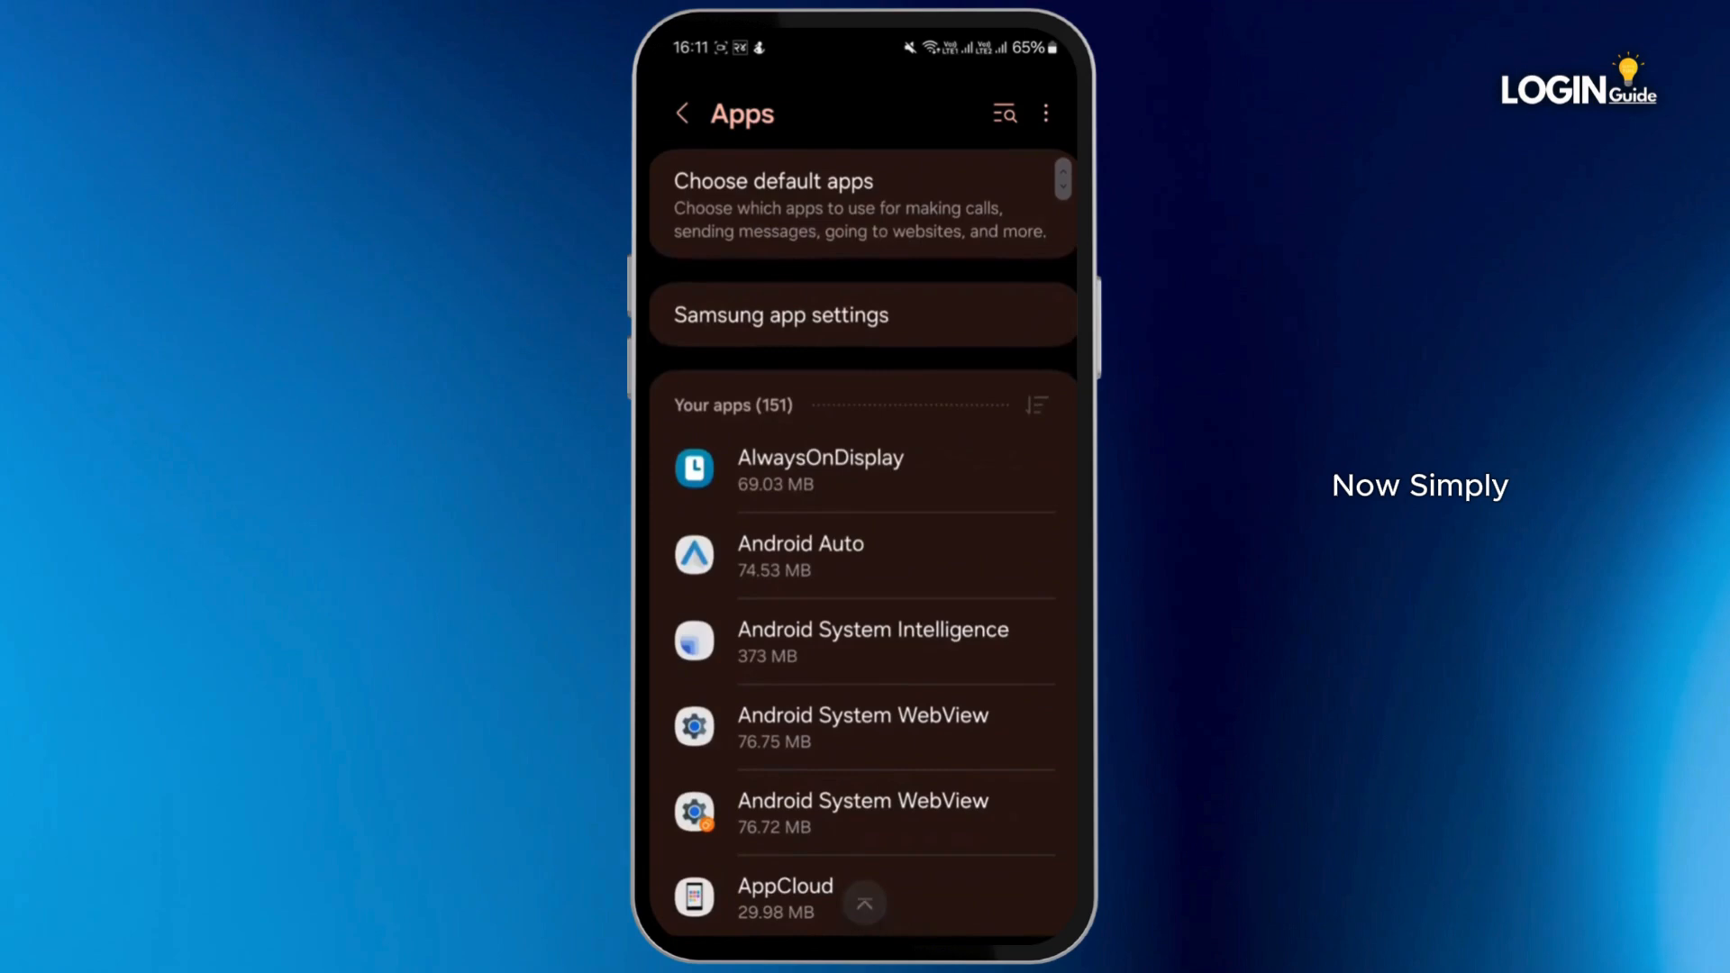
# - Search the installed apps list for 'cru' and open Crunchyroll's App info
pyautogui.scroll(-3)
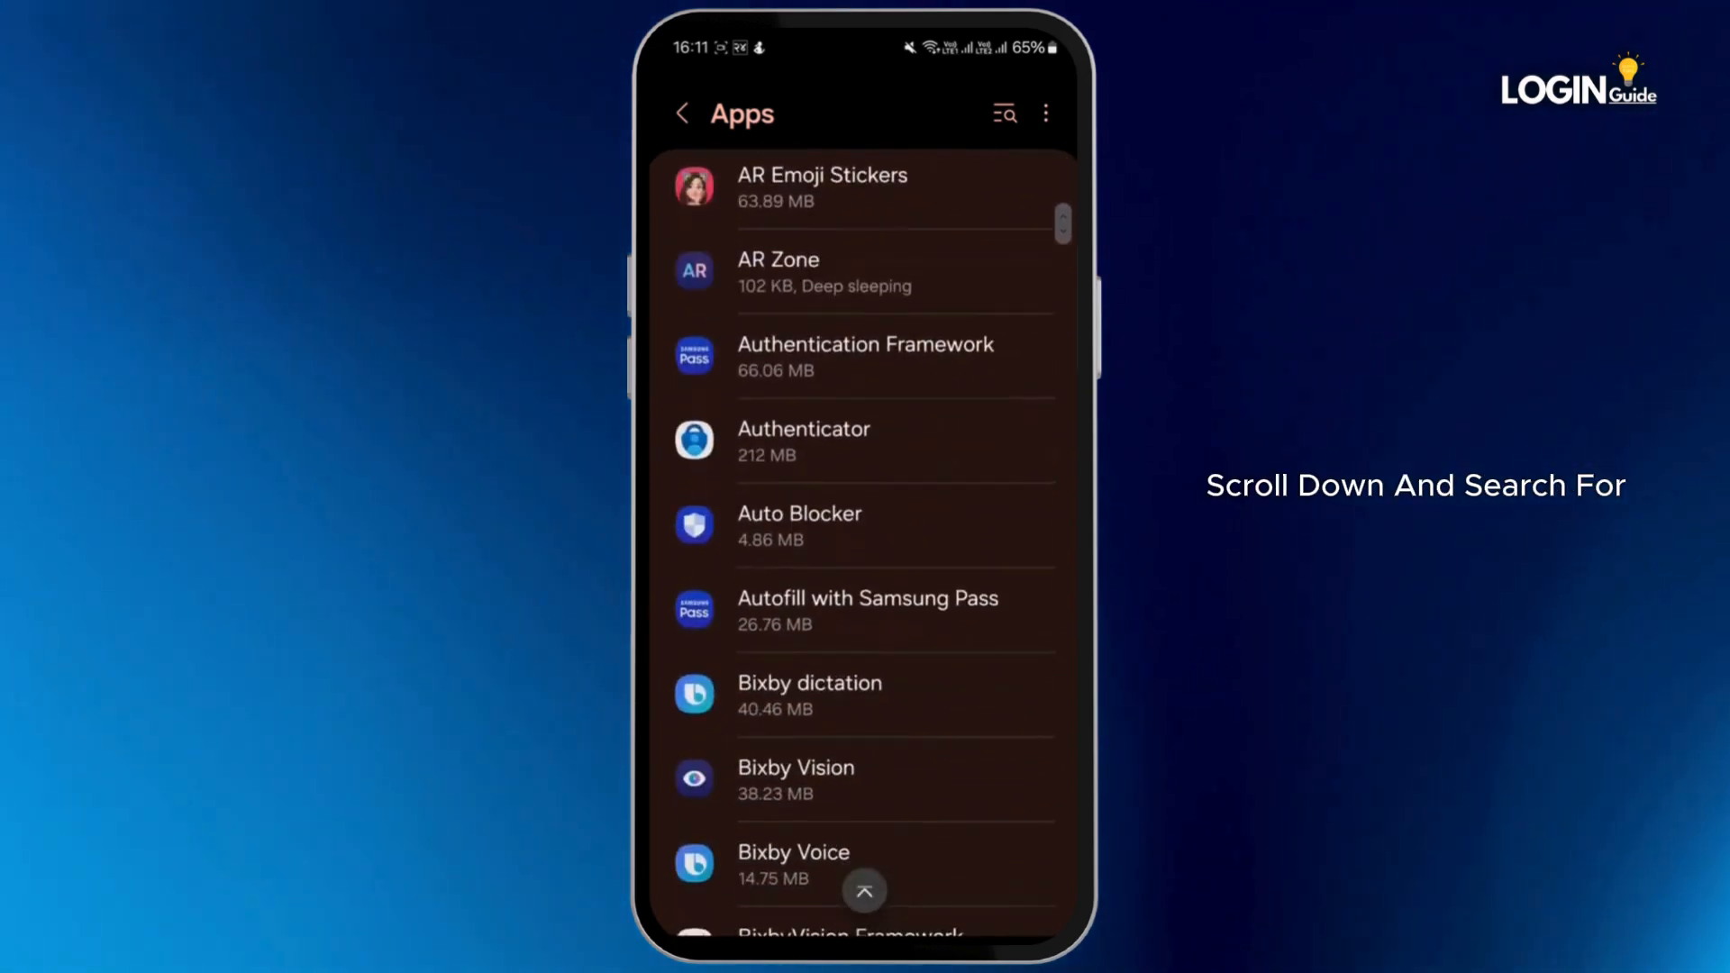
pyautogui.click(1003, 113)
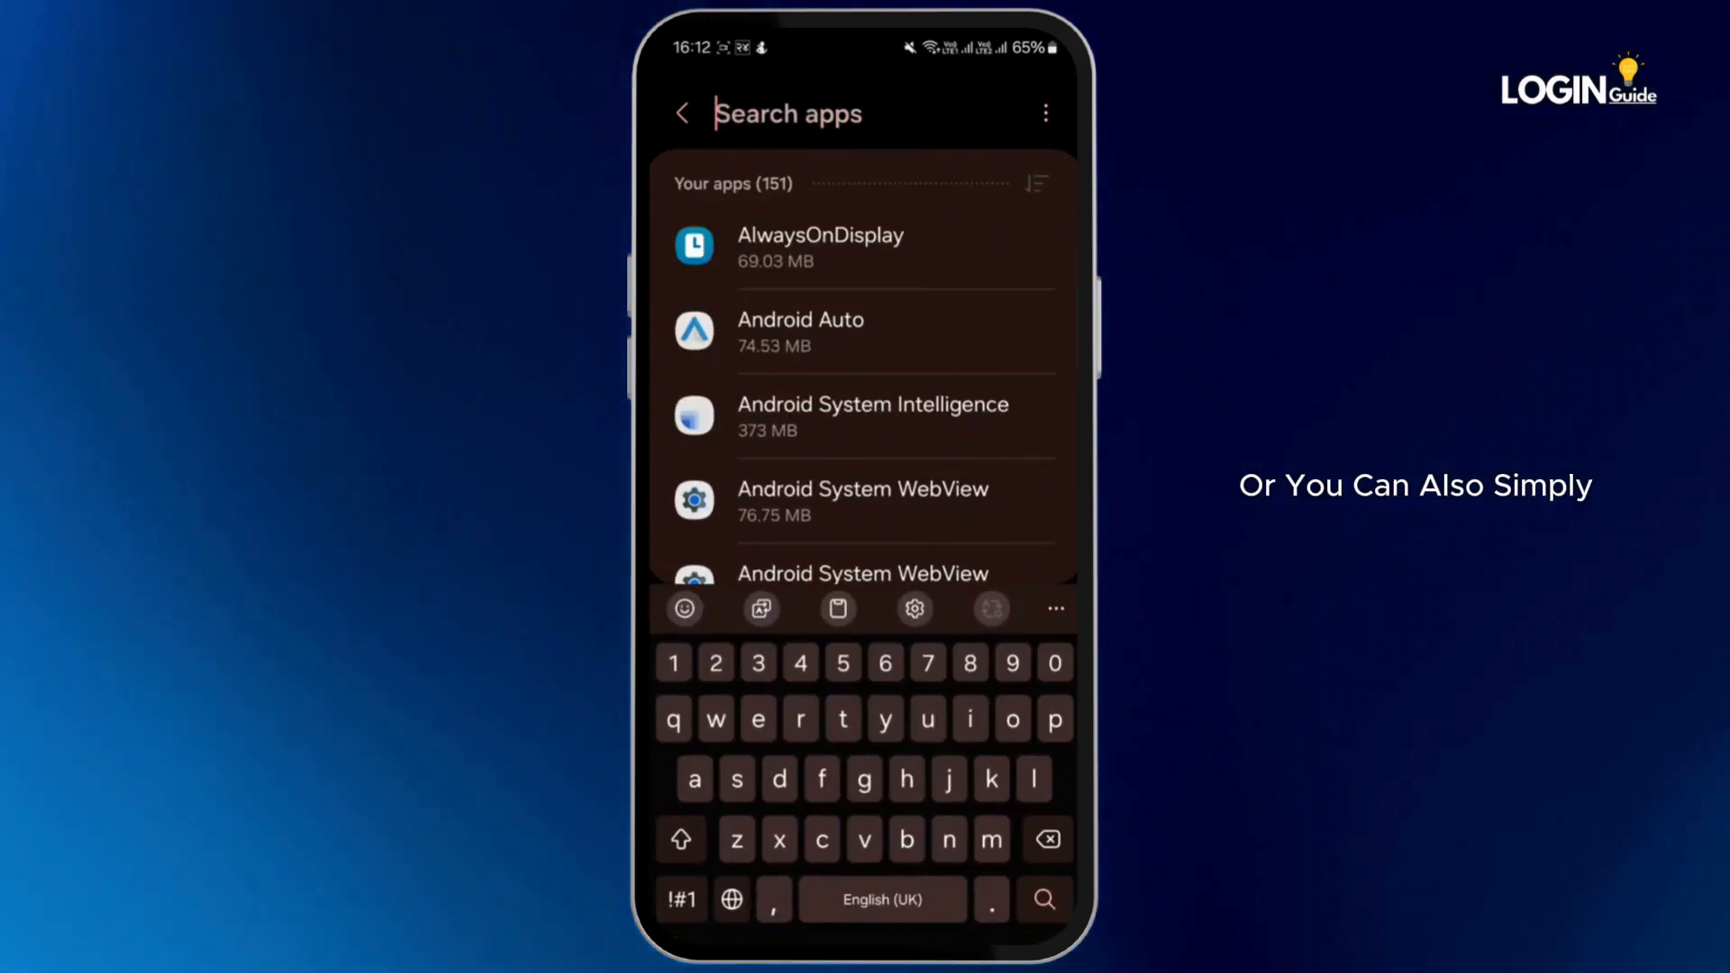
pyautogui.write('cru')
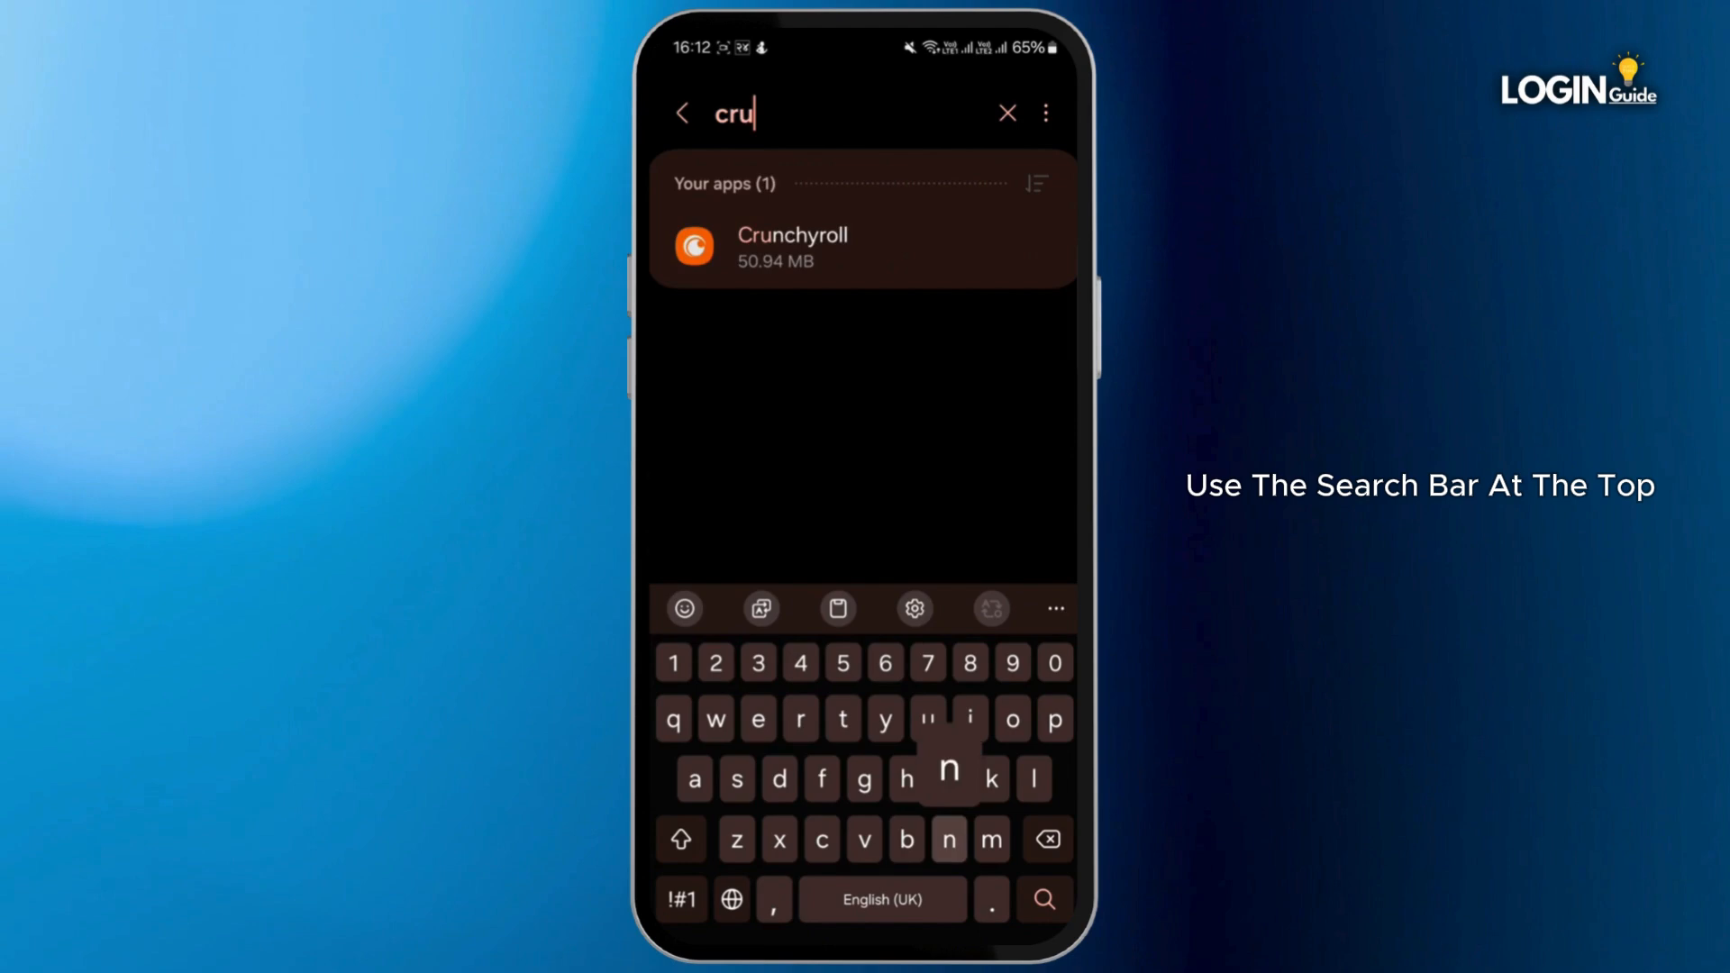
pyautogui.click(791, 247)
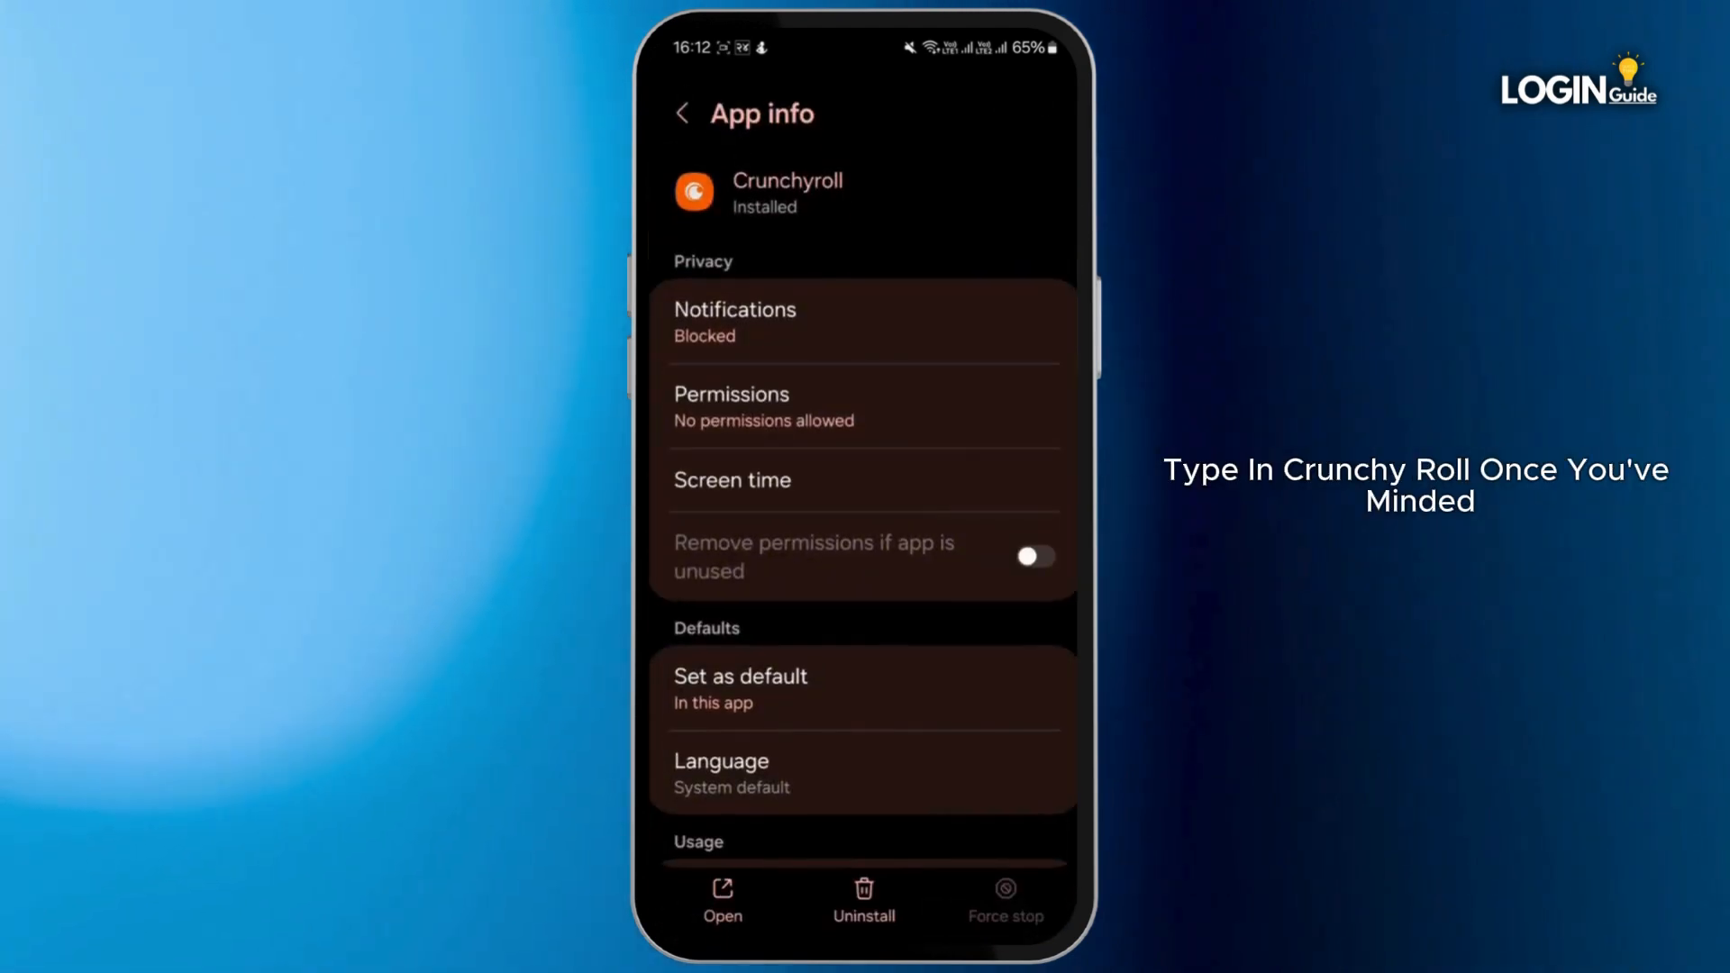
# - Clear Crunchyroll's storage data and cache to 0 B, then go back to App info
pyautogui.scroll(-3)
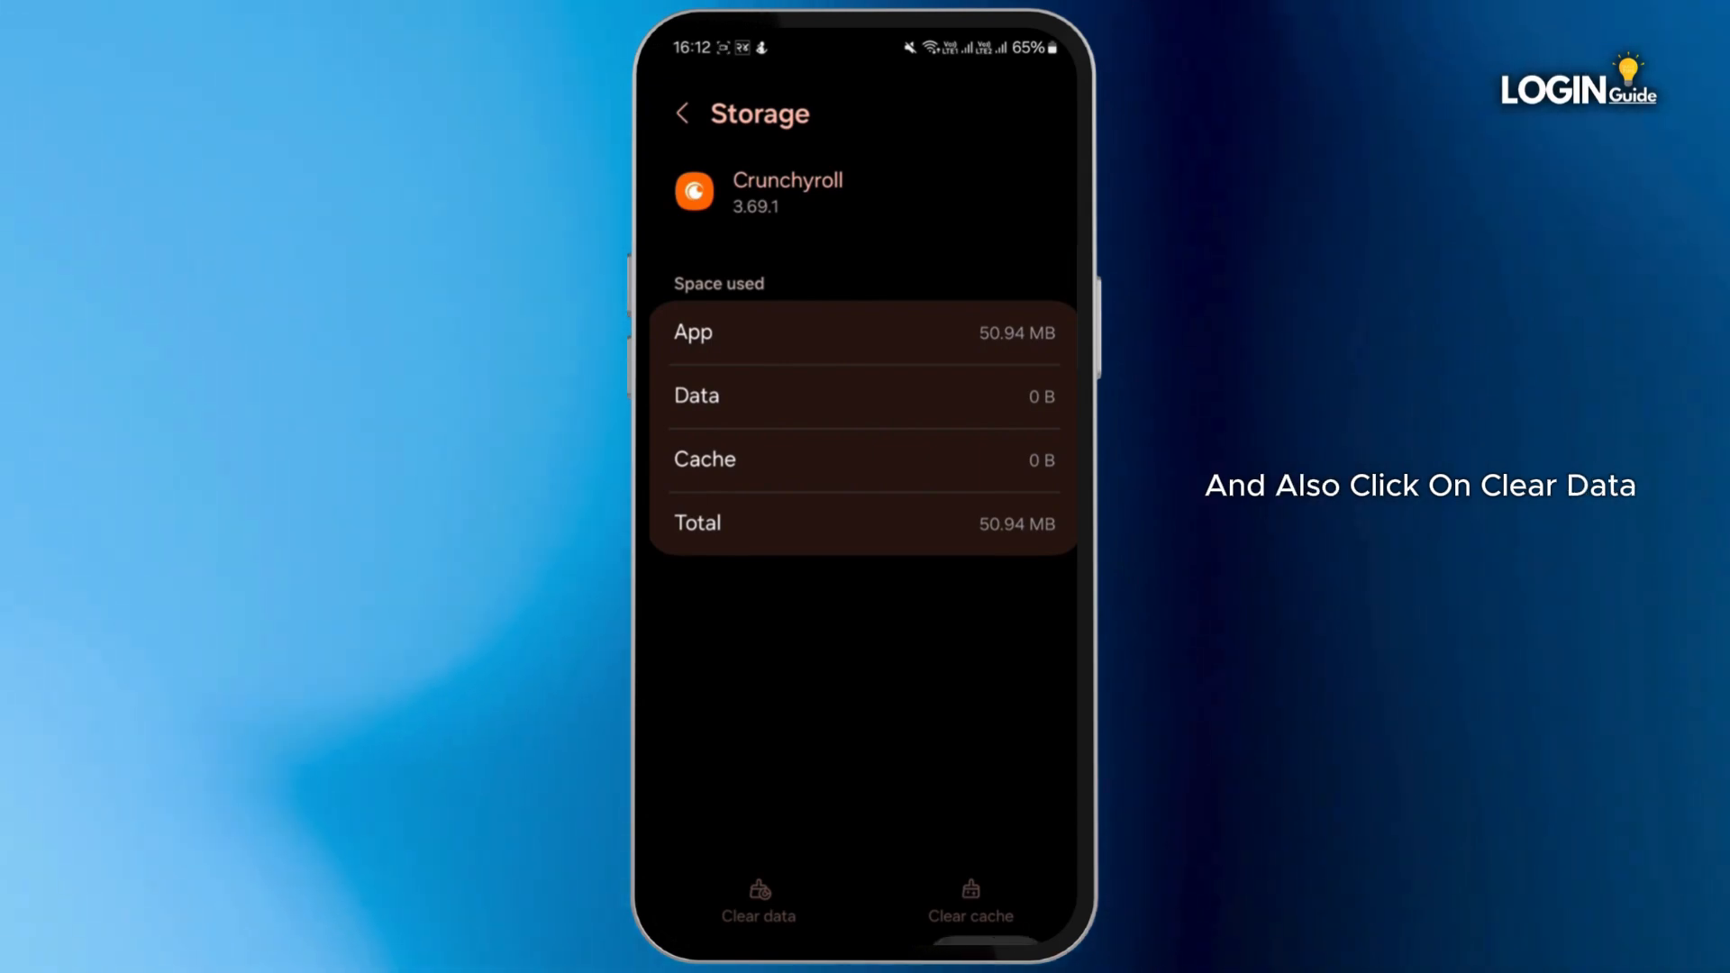
pyautogui.click(682, 113)
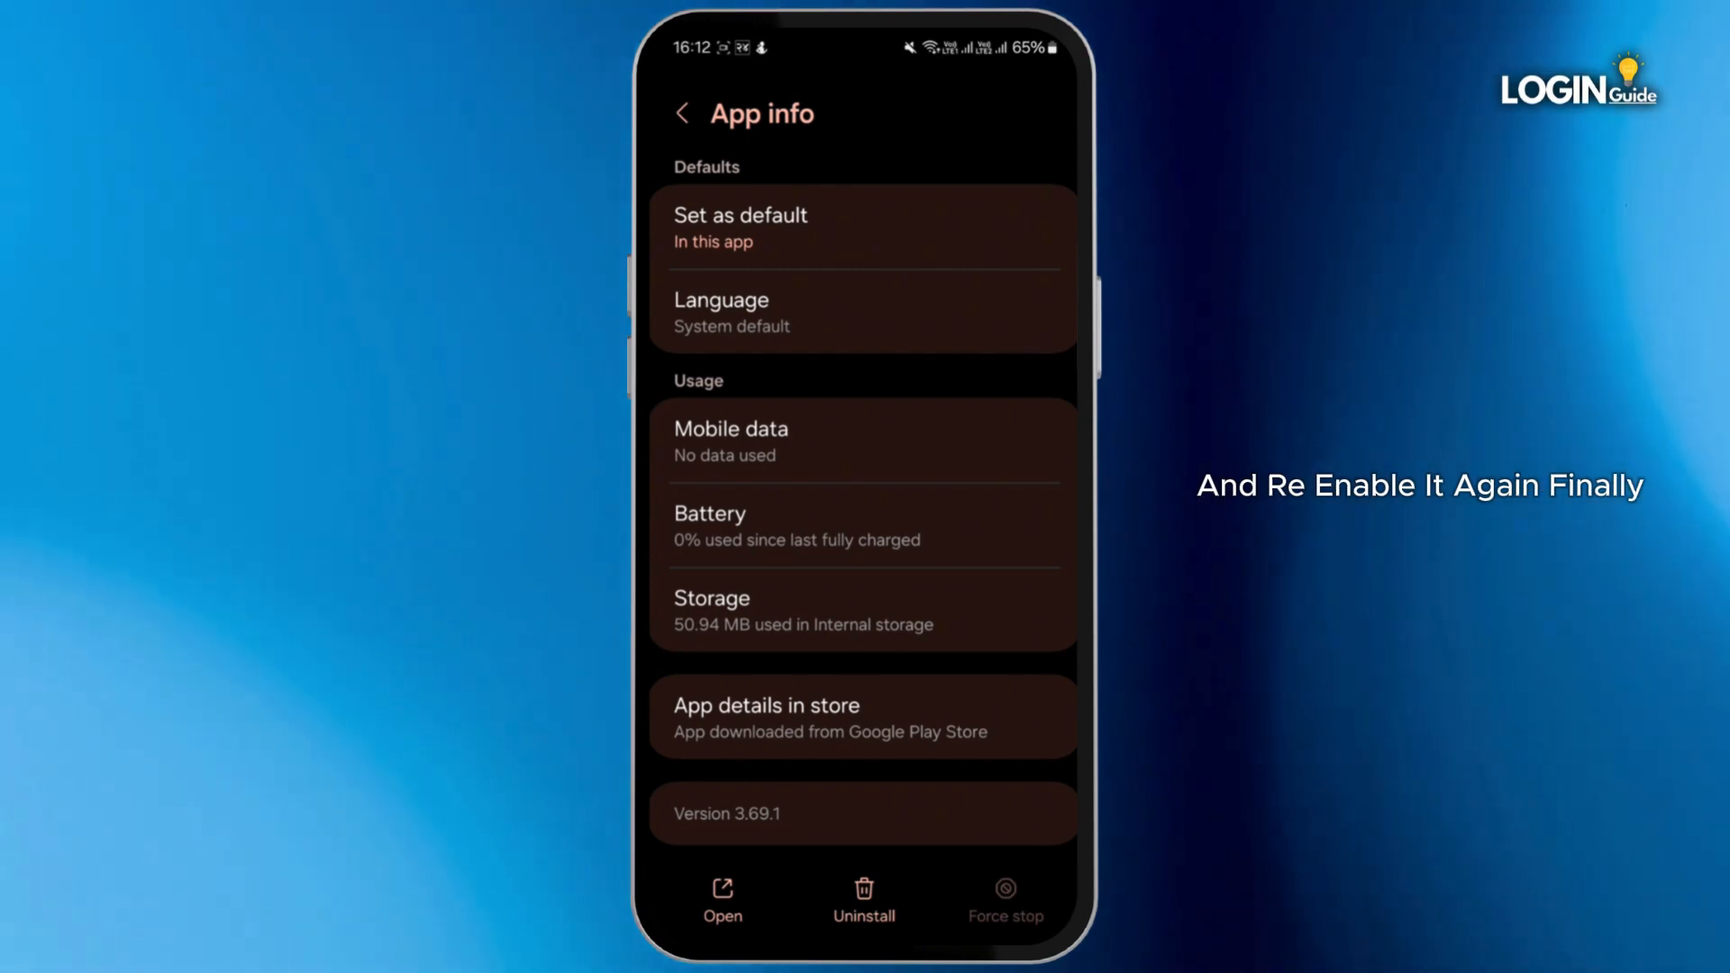
# - Uninstall Crunchyroll and confirm with OK
pyautogui.click(864, 895)
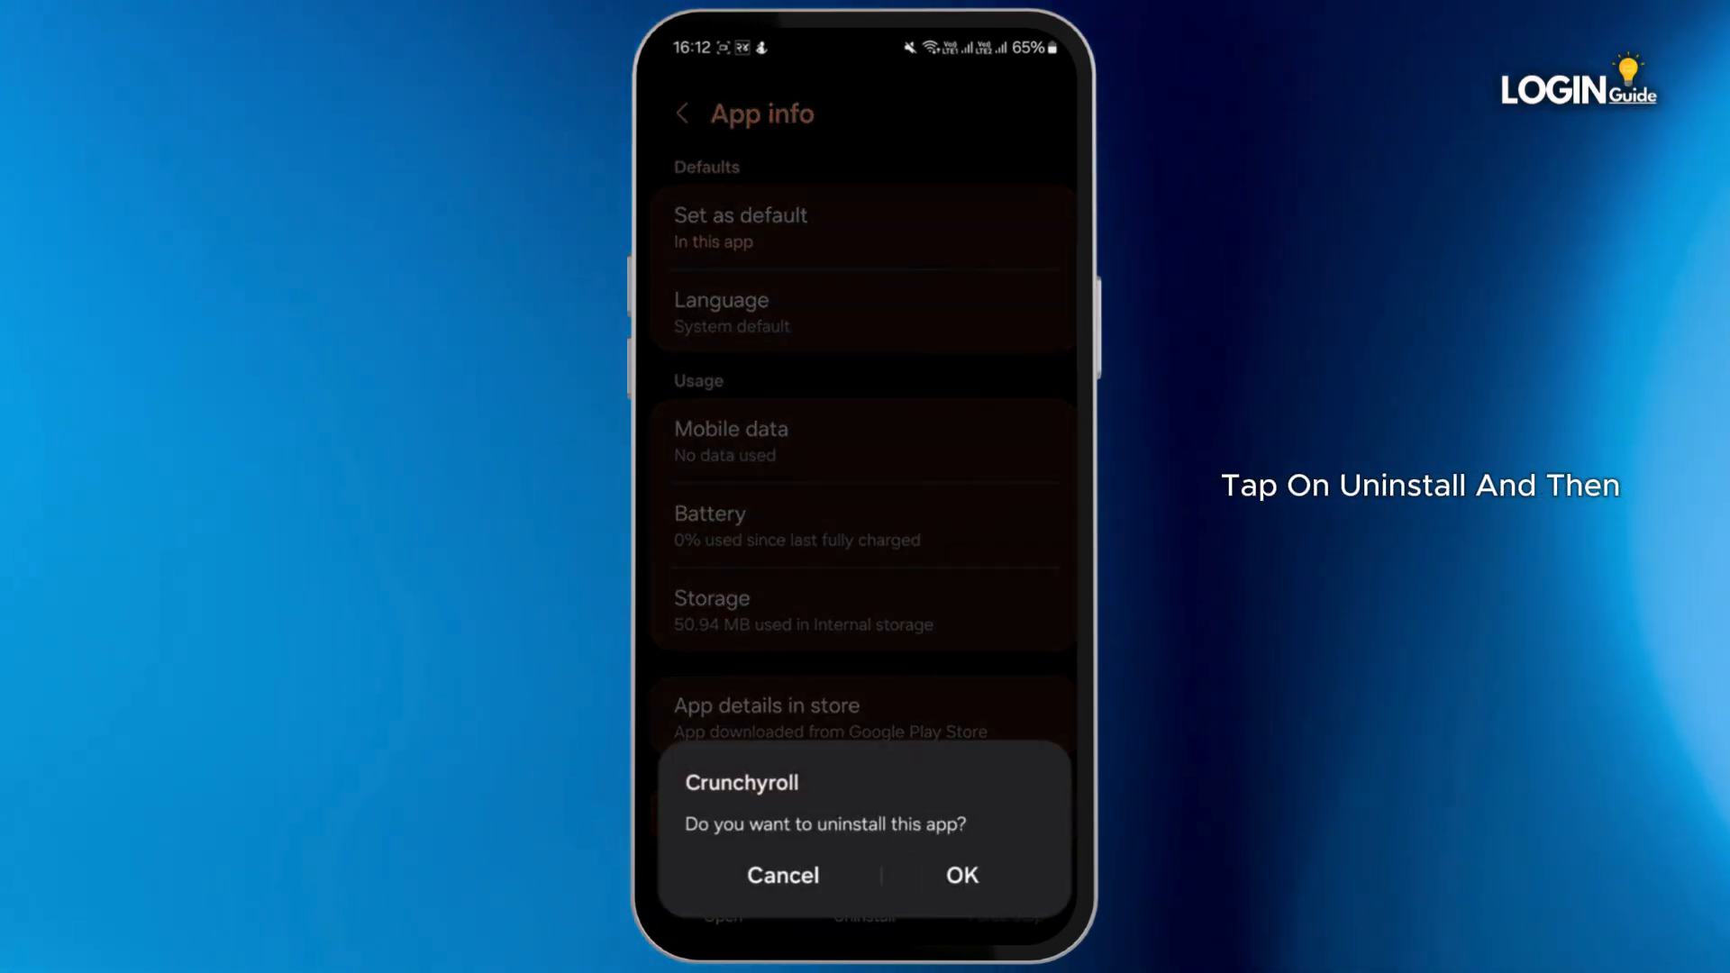
pyautogui.click(959, 875)
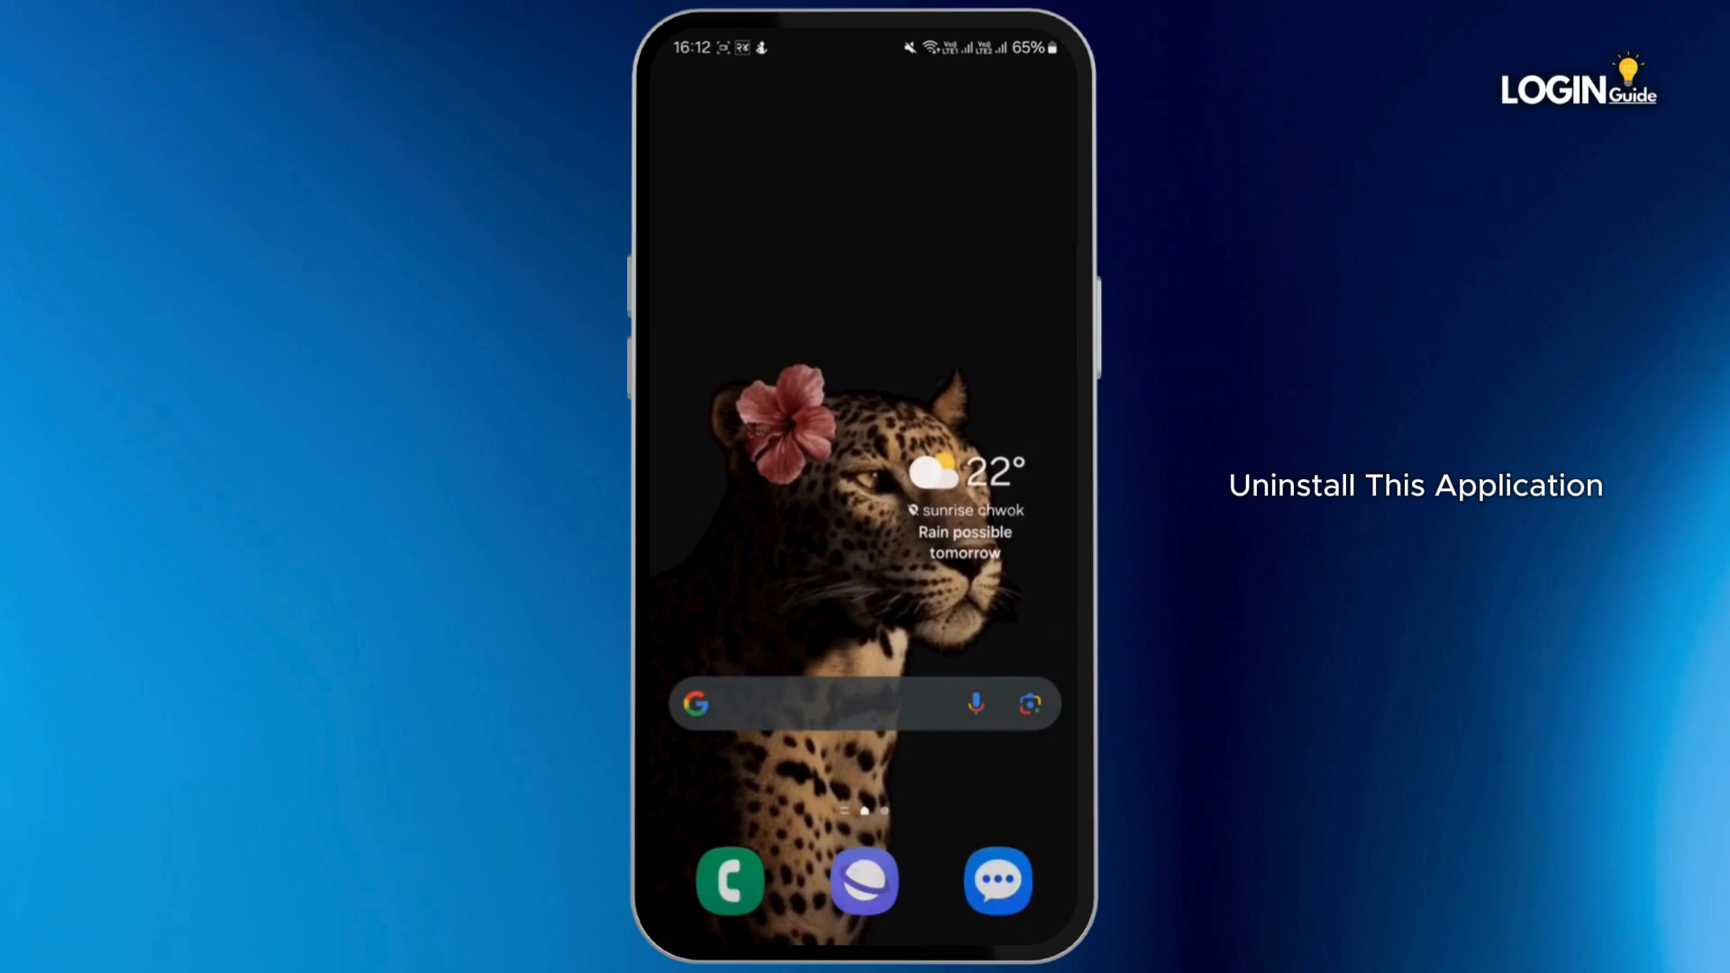